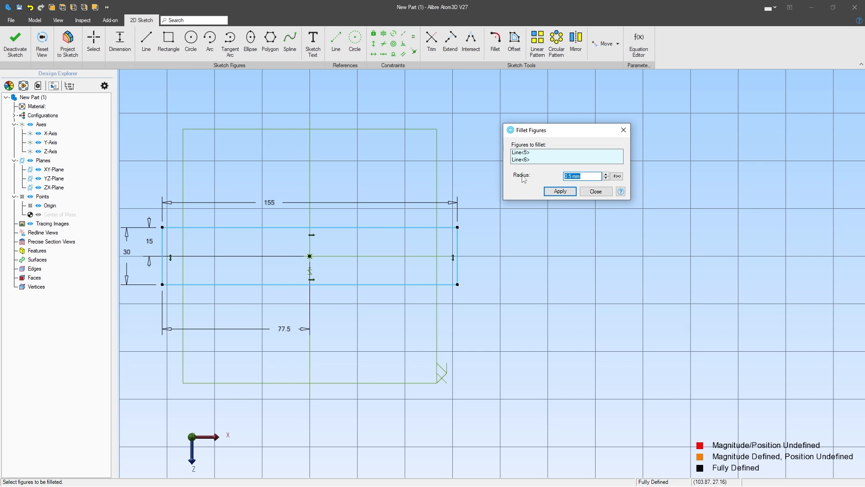
- Round two opposite corners of the 155 by 30 rectangle with 8 mm fillets
{"action": "left_click", "coordinate": [559, 191]}
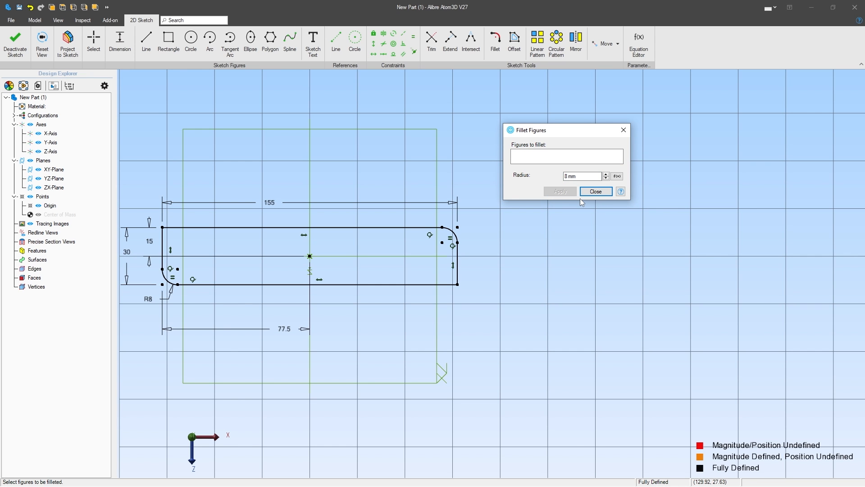
{"action": "mouse_move", "coordinate": [595, 205]}
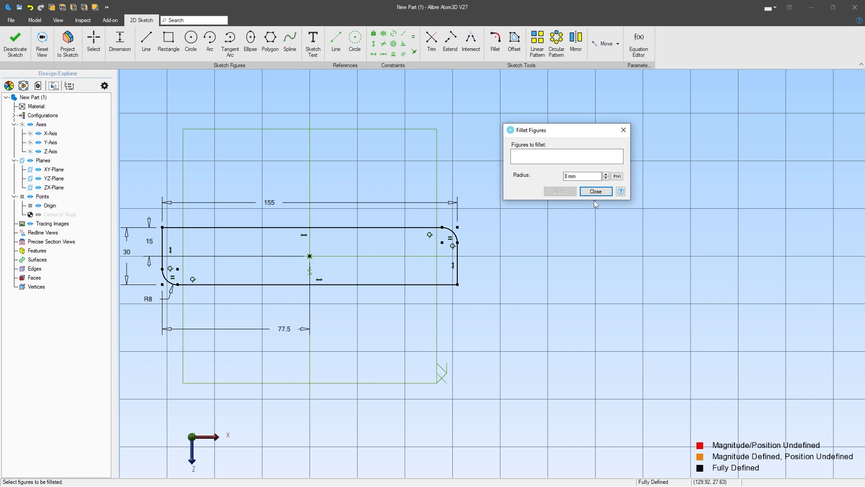
{"action": "left_click", "coordinate": [595, 191]}
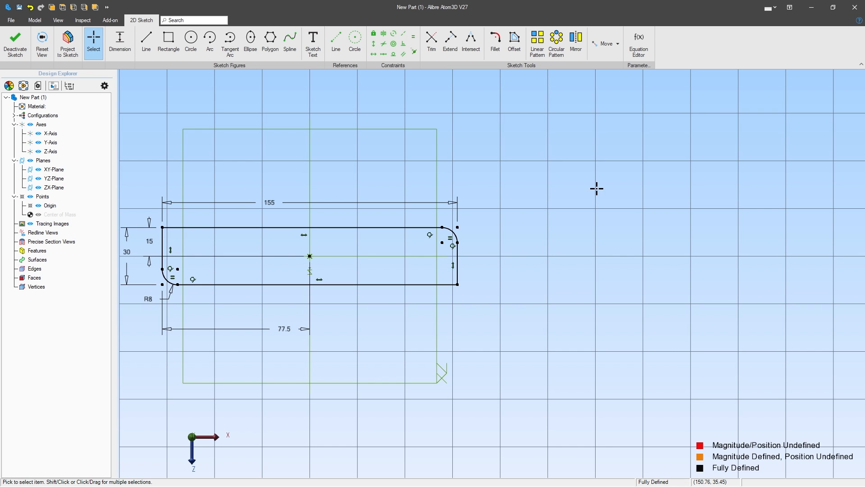
{"action": "mouse_move", "coordinate": [104, 132]}
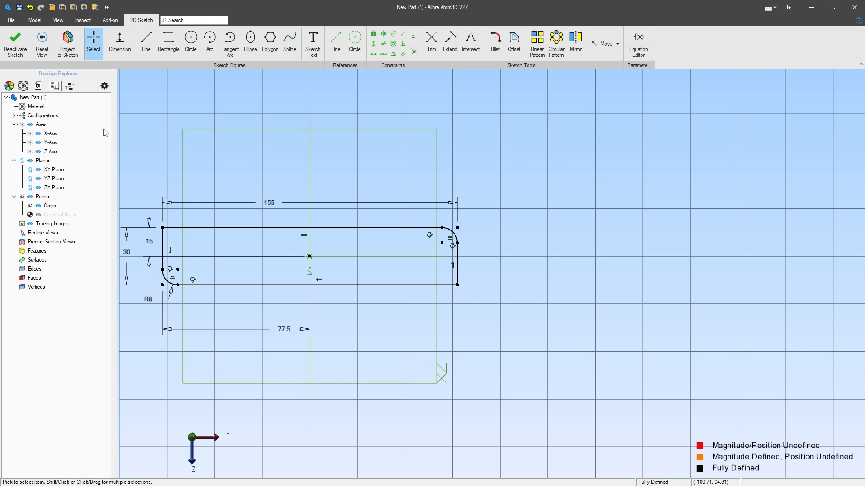
- Extrude the rounded profile into a solid block 5 mm deep as Extrusion<1>
{"action": "left_click", "coordinate": [15, 44]}
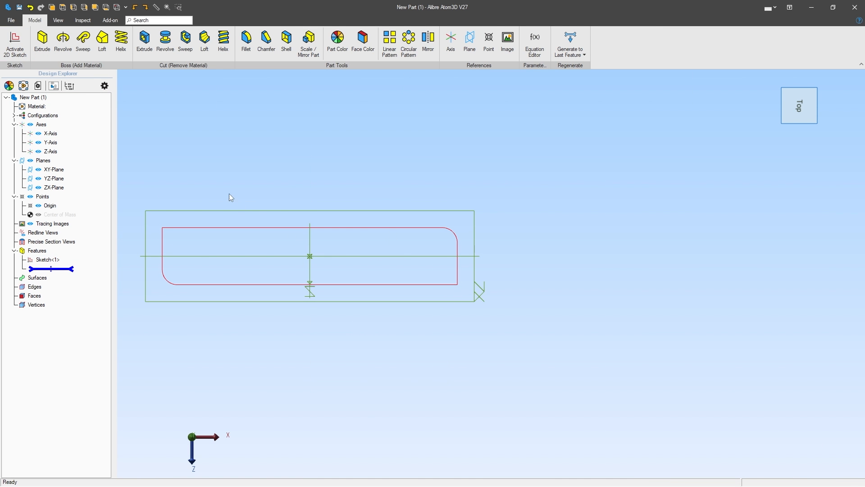
{"action": "left_click", "coordinate": [41, 42]}
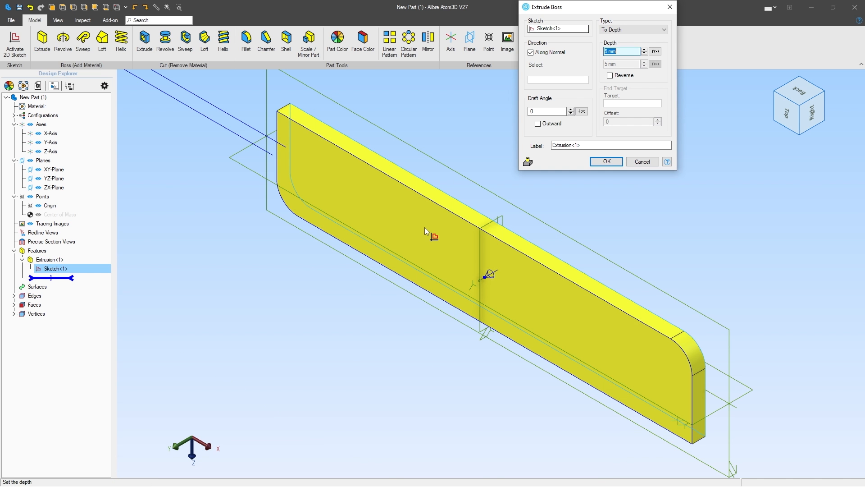
{"action": "mouse_move", "coordinate": [571, 93]}
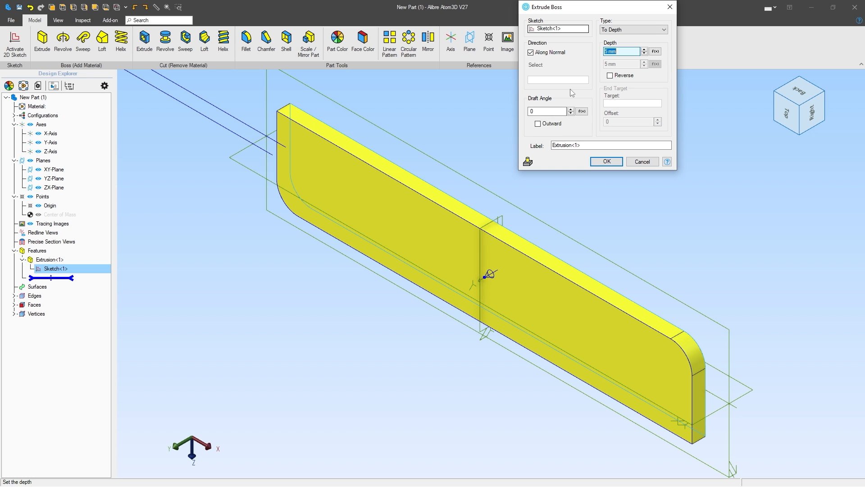
{"action": "left_click", "coordinate": [605, 161]}
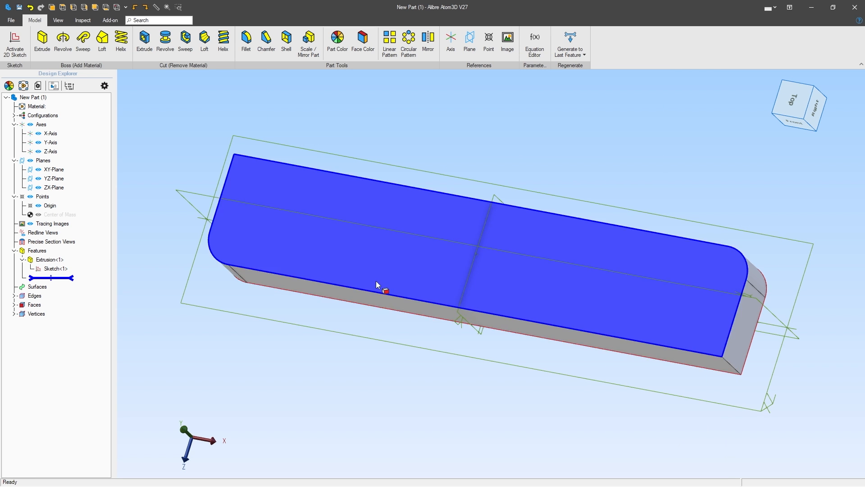
{"action": "mouse_move", "coordinate": [544, 291]}
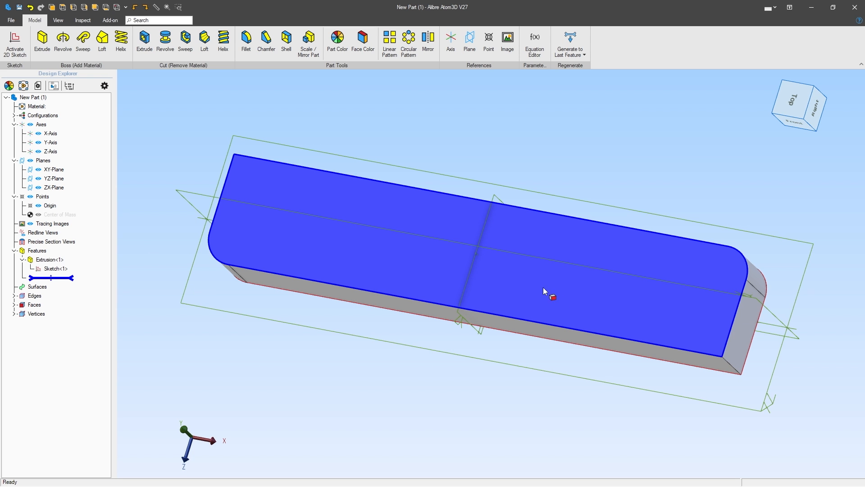
{"action": "mouse_move", "coordinate": [548, 310]}
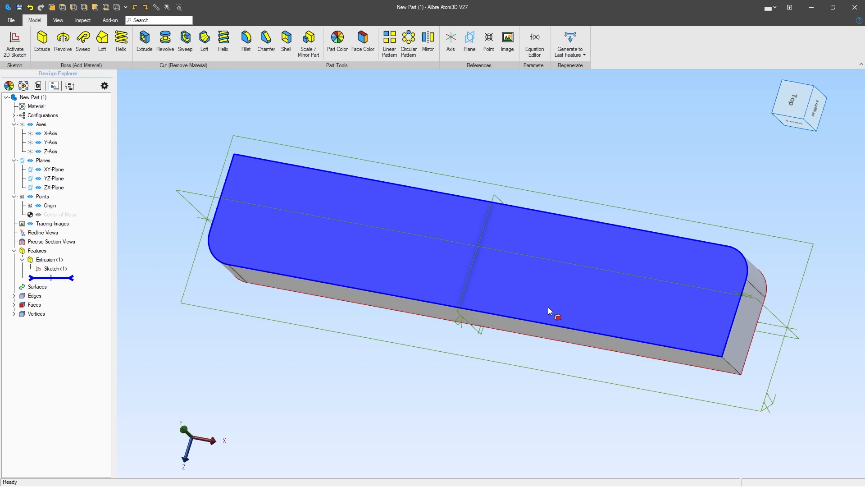
- Start a new 2D sketch on the top face of the extruded body
{"action": "left_click", "coordinate": [301, 376]}
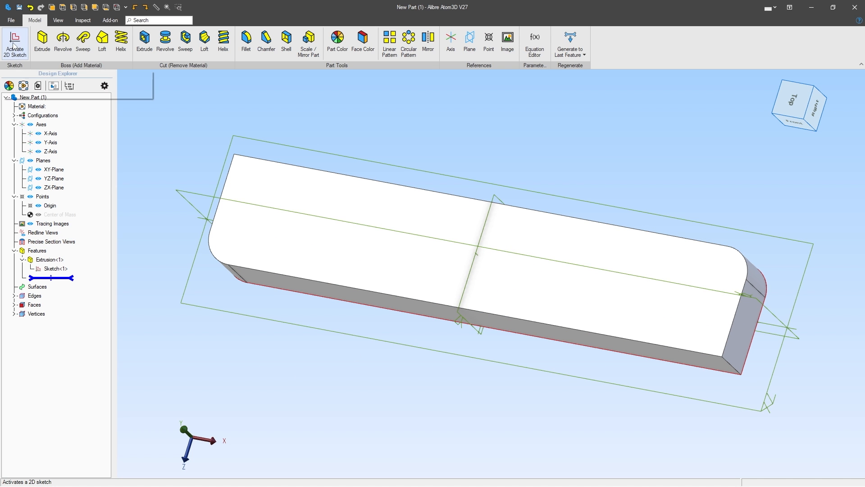
{"action": "left_click", "coordinate": [15, 44]}
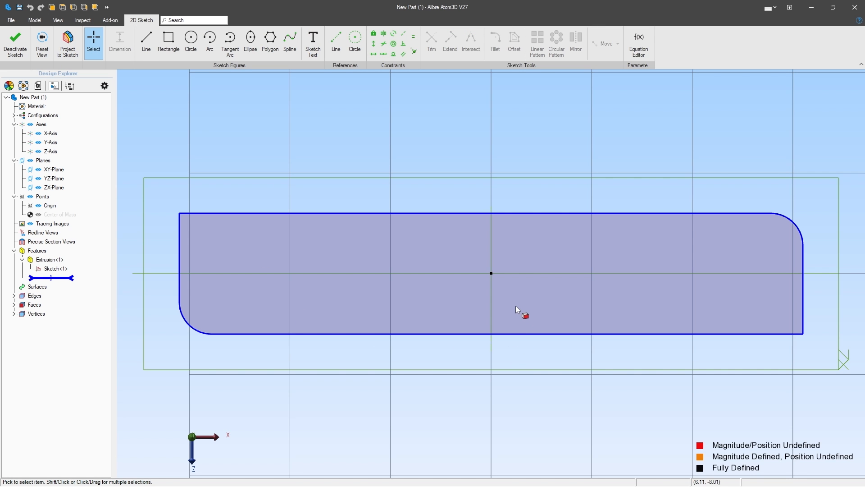
{"action": "mouse_move", "coordinate": [514, 331]}
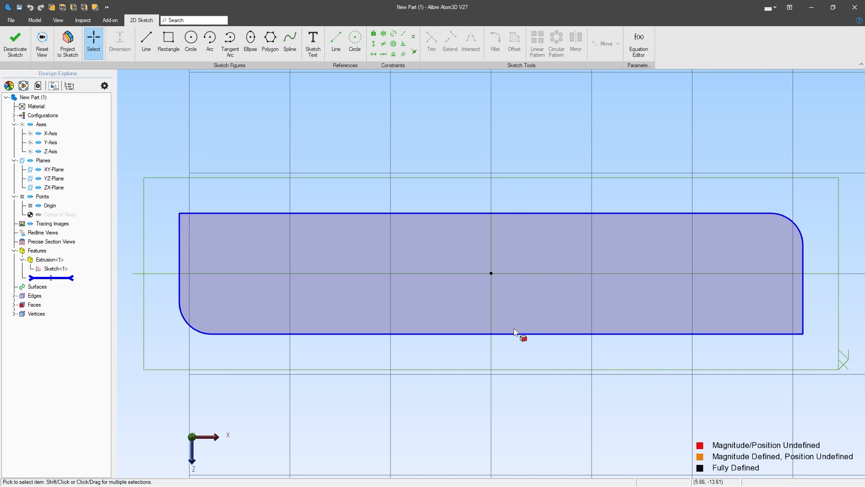
{"action": "mouse_move", "coordinate": [360, 263]}
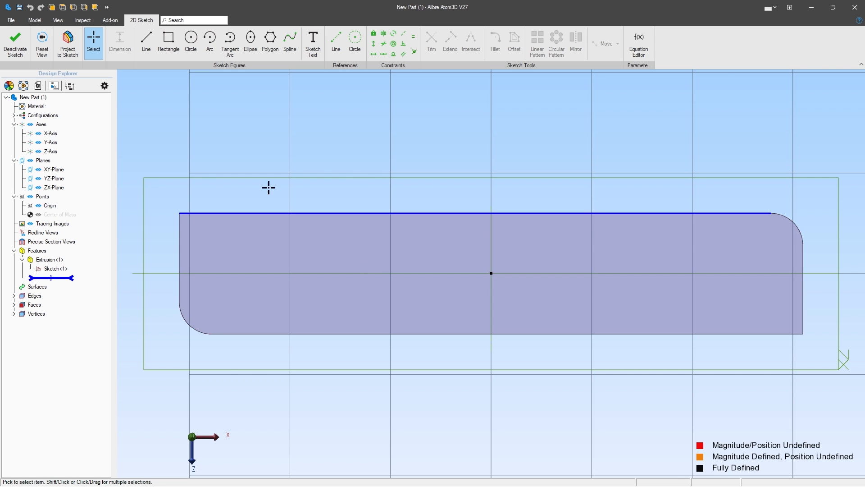
- Sketch two open three-sided outlines hanging from the top edge, one at each end
{"action": "left_click", "coordinate": [146, 41]}
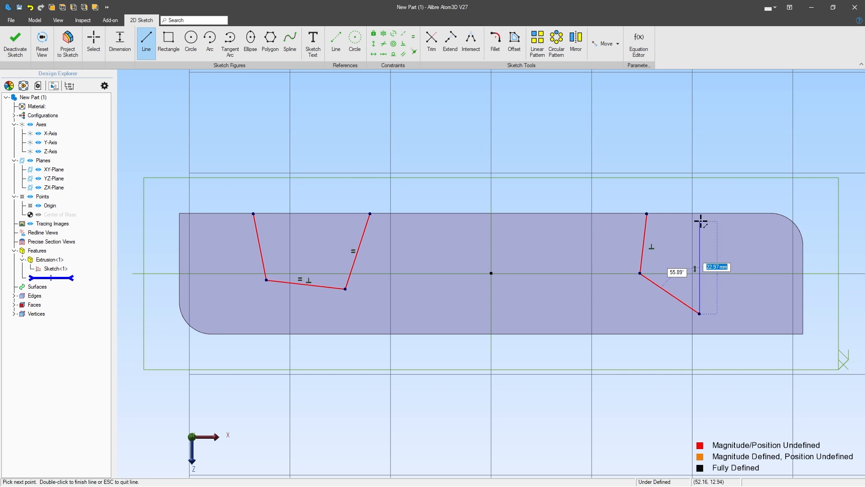
{"action": "left_click", "coordinate": [93, 42]}
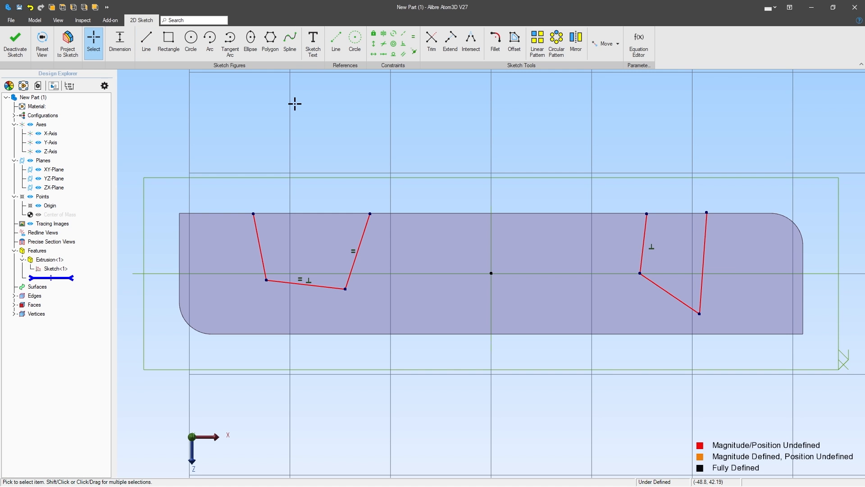
{"action": "mouse_move", "coordinate": [358, 197]}
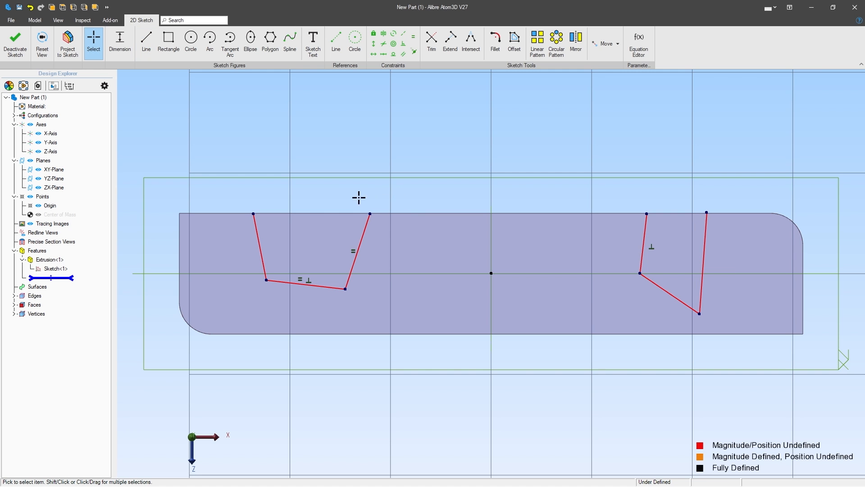
{"action": "left_click", "coordinate": [378, 216]}
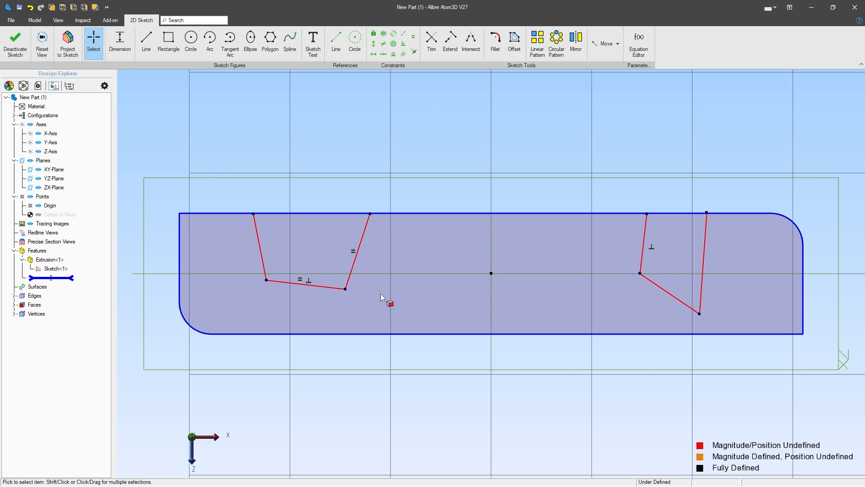
{"action": "mouse_move", "coordinate": [372, 249]}
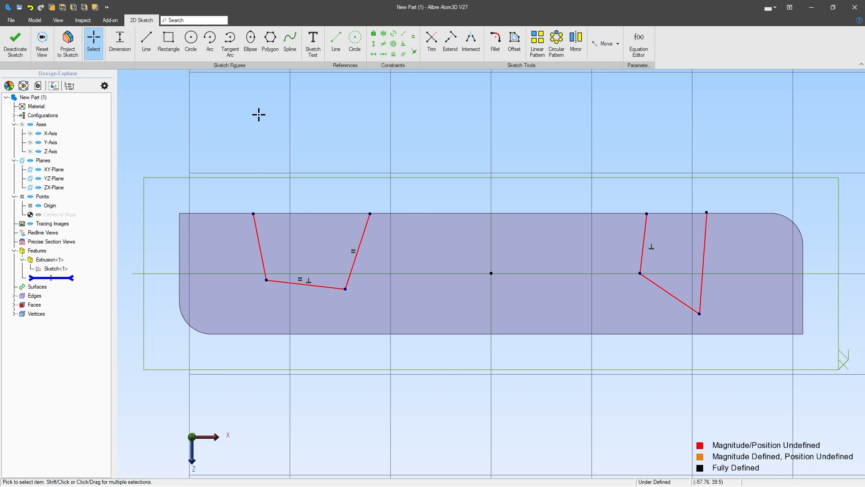
{"action": "mouse_move", "coordinate": [402, 46]}
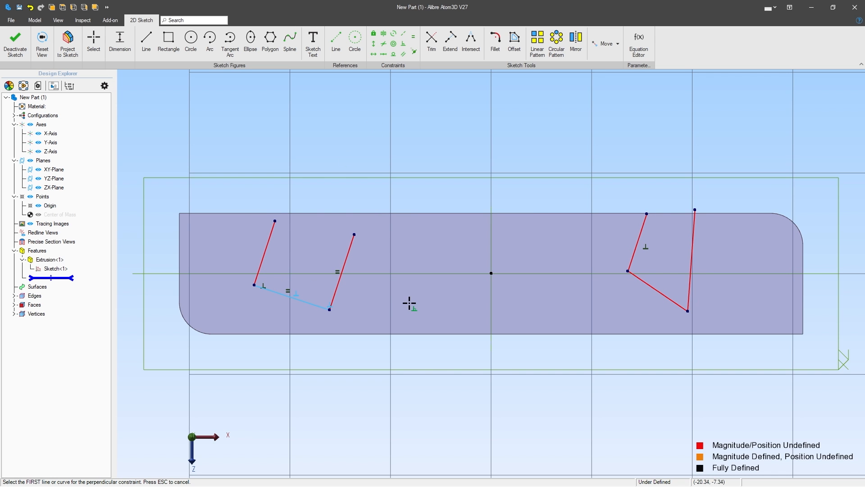
{"action": "mouse_move", "coordinate": [413, 53]}
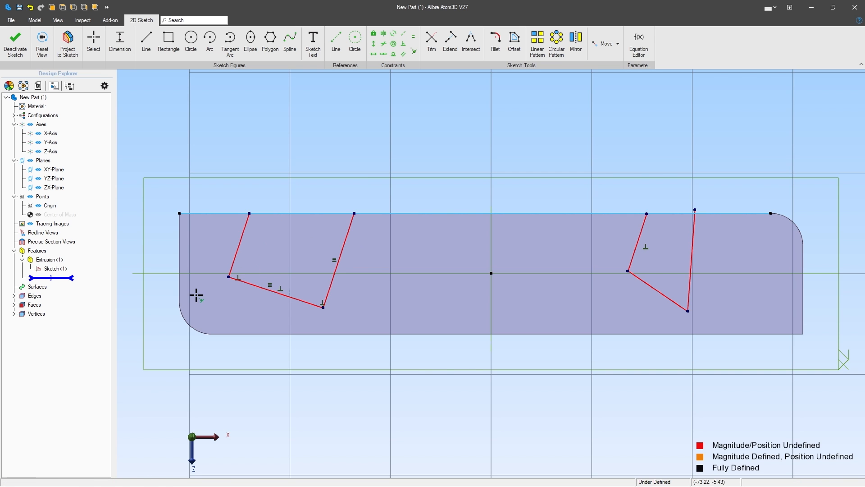
{"action": "mouse_move", "coordinate": [375, 126]}
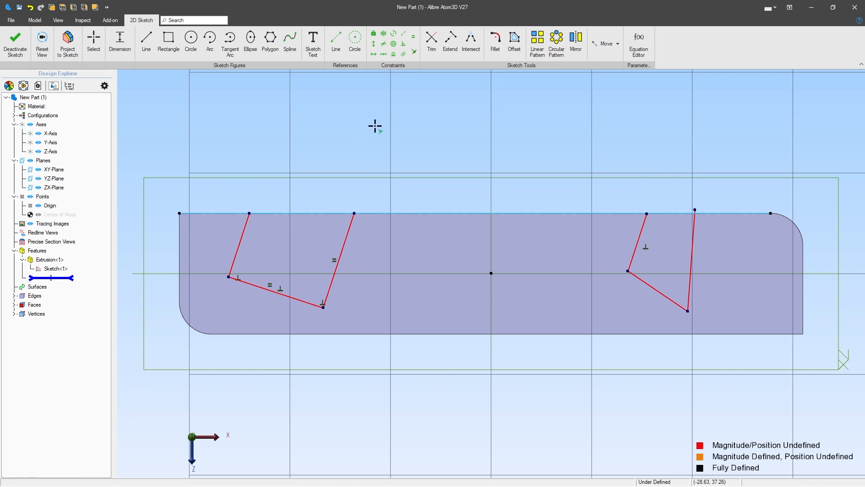
{"action": "mouse_move", "coordinate": [404, 44]}
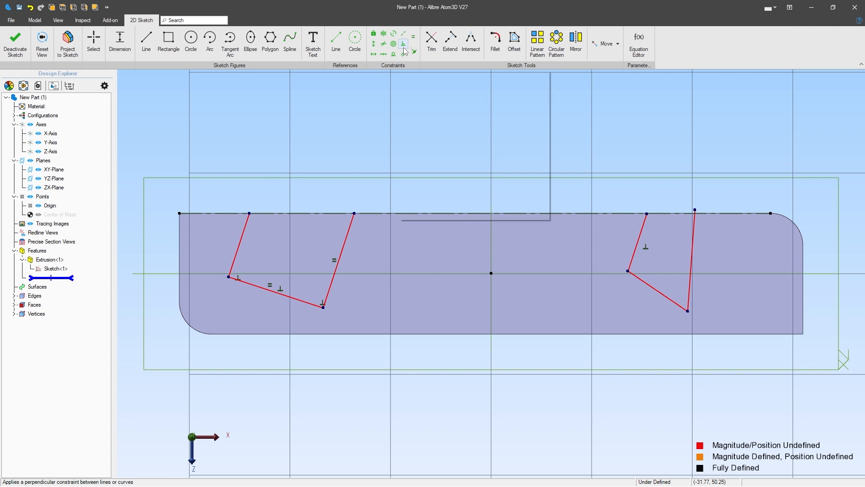
- Square the left outline with perpendicular and equal constraints and delete the right outline
{"action": "left_click", "coordinate": [404, 54]}
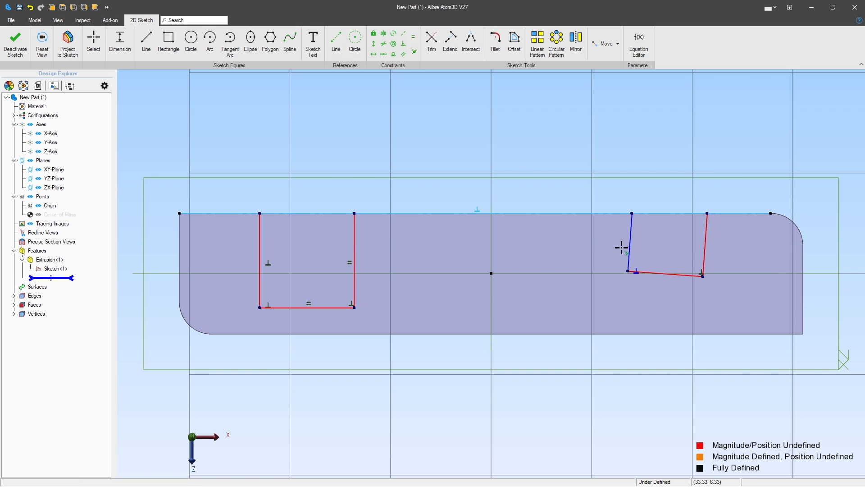
{"action": "left_click", "coordinate": [93, 43]}
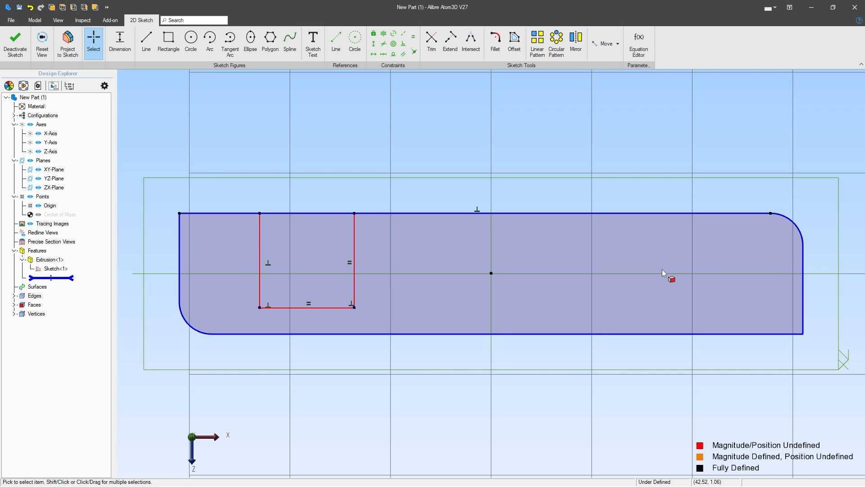
{"action": "mouse_move", "coordinate": [643, 268]}
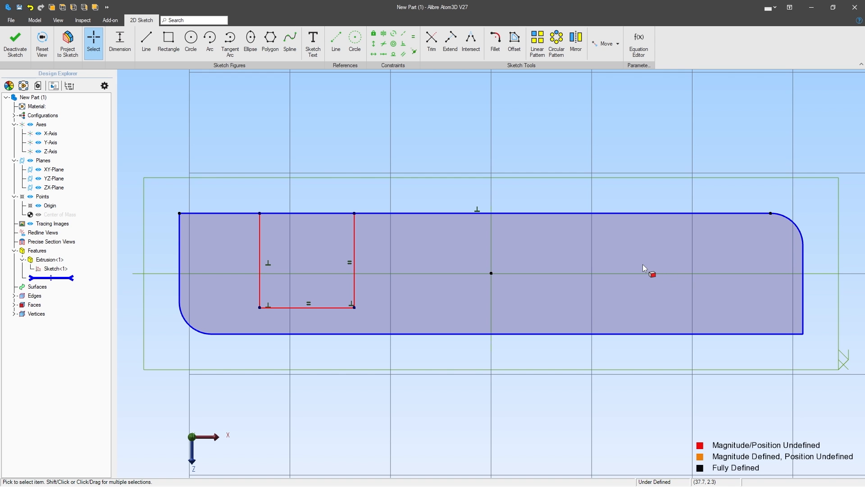
- Redraw the right recess outline and set its width dimensions (72, 25)
{"action": "left_click", "coordinate": [146, 39]}
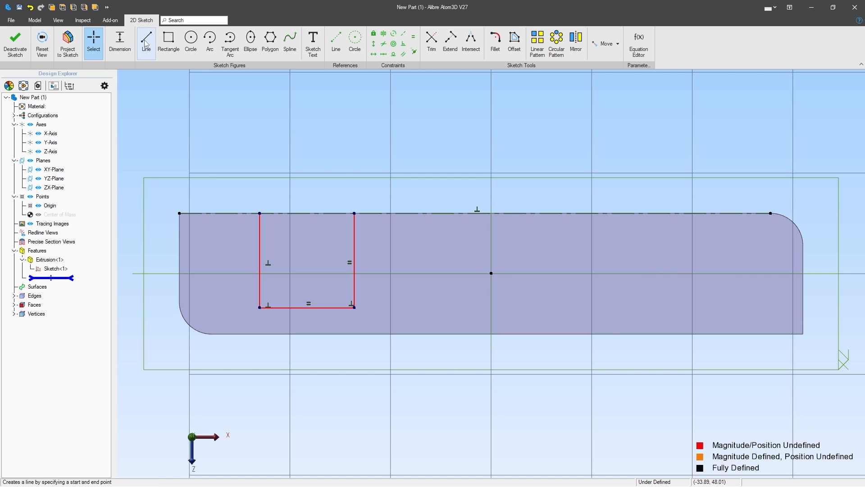
{"action": "left_click", "coordinate": [146, 42]}
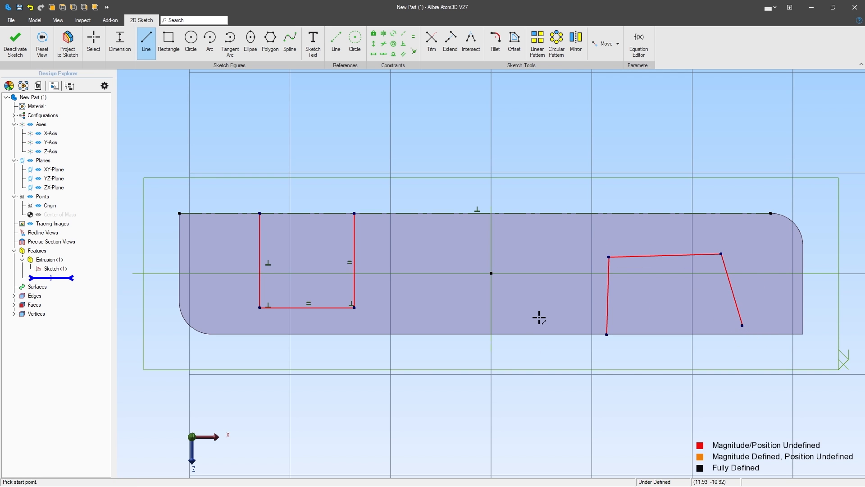
{"action": "mouse_move", "coordinate": [565, 255]}
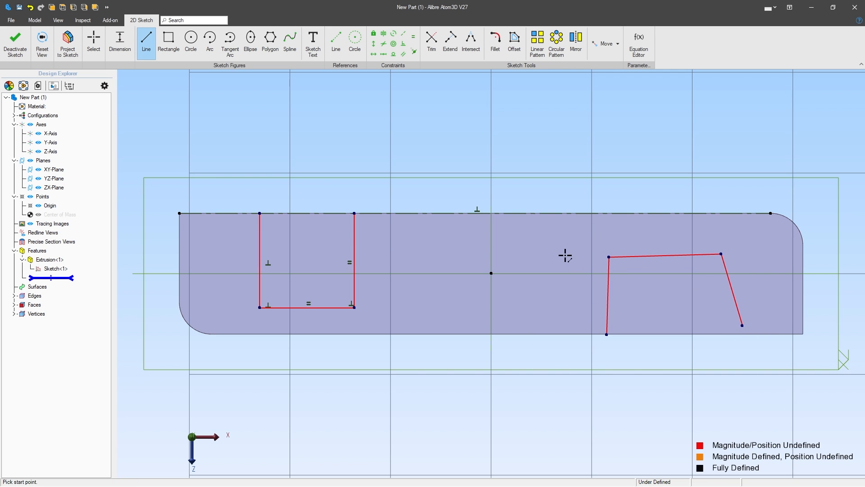
{"action": "left_click", "coordinate": [403, 44]}
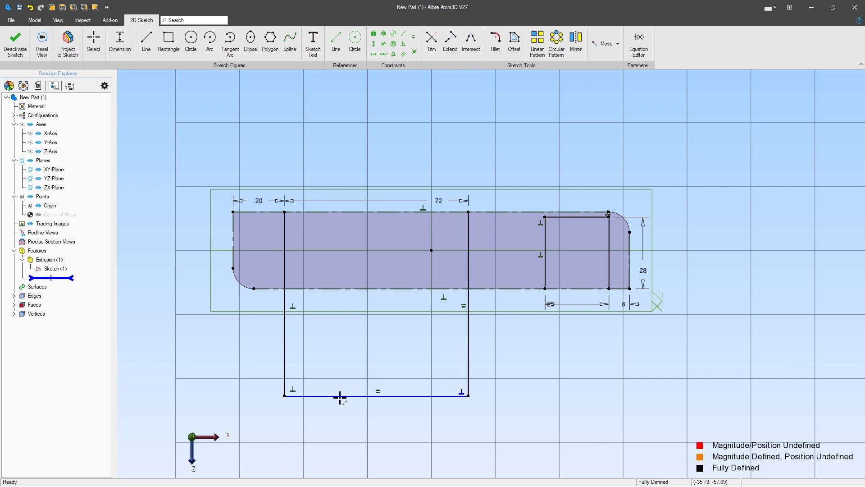
{"action": "double_click", "coordinate": [438, 200]}
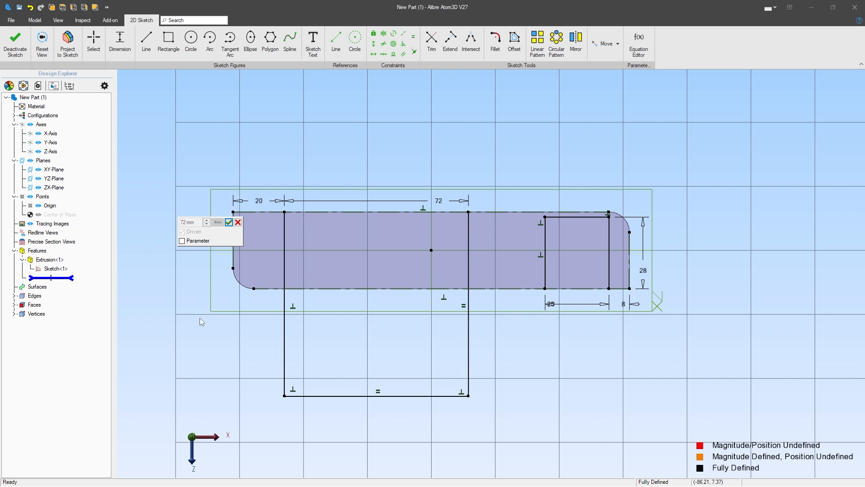
{"action": "left_click", "coordinate": [229, 222]}
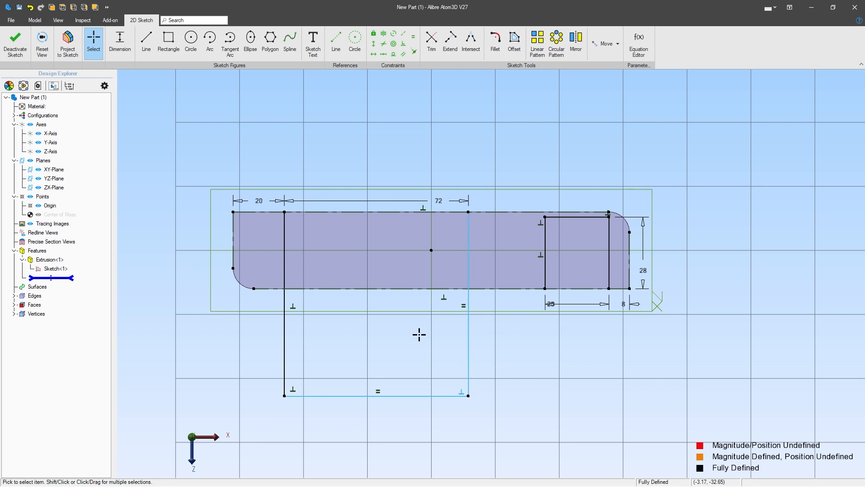
{"action": "mouse_move", "coordinate": [400, 401]}
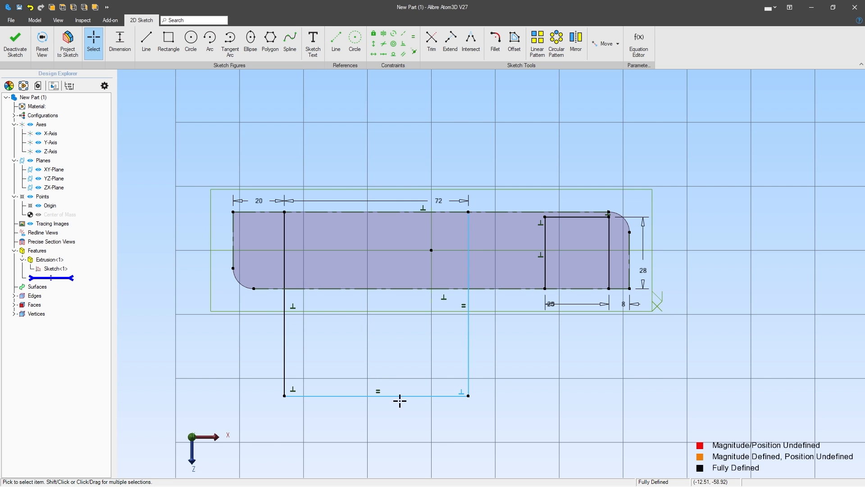
- Make the outlines' bottom edges equal and fix the 28 depth, fully defining the sketch
{"action": "left_click", "coordinate": [283, 287]}
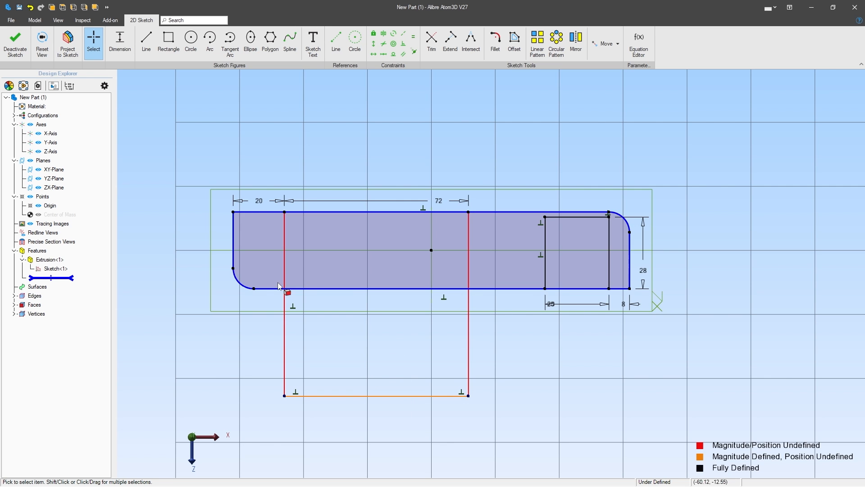
{"action": "mouse_move", "coordinate": [413, 36]}
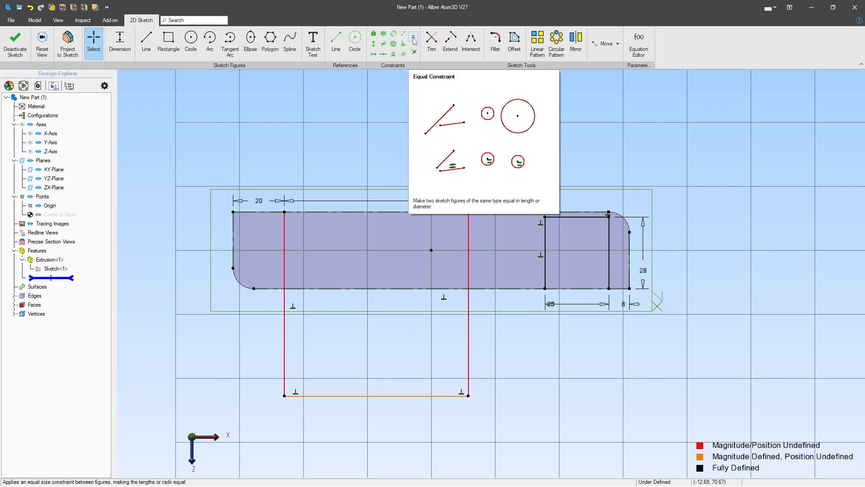
{"action": "left_click", "coordinate": [378, 393]}
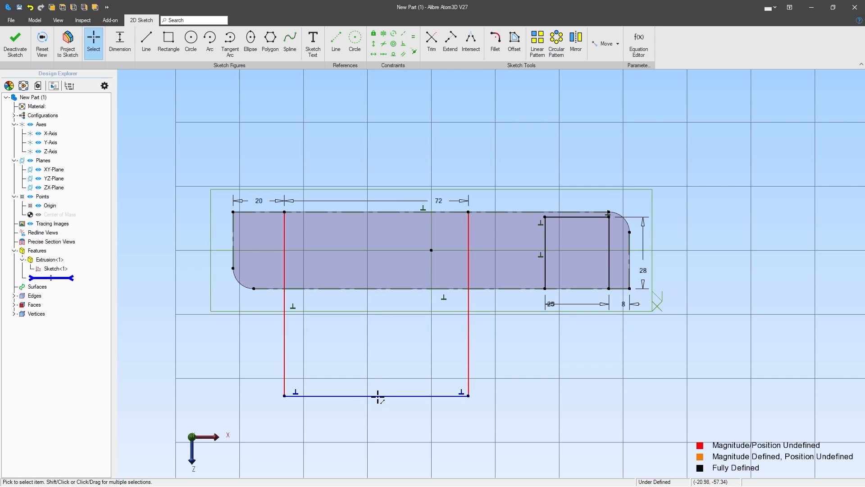
{"action": "left_click", "coordinate": [375, 393]}
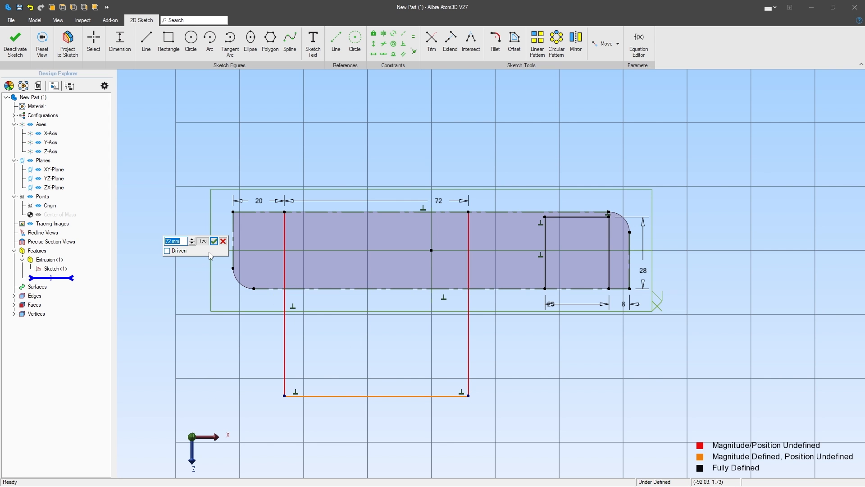
{"action": "left_click", "coordinate": [215, 241]}
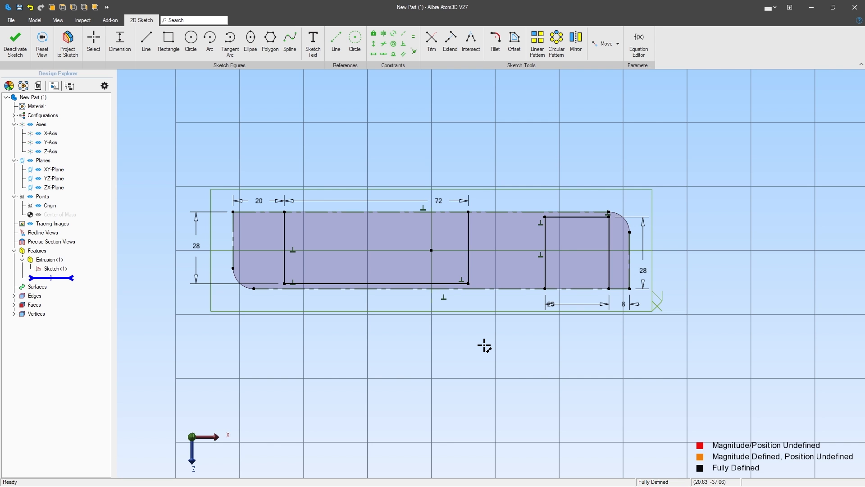
{"action": "mouse_move", "coordinate": [201, 110]}
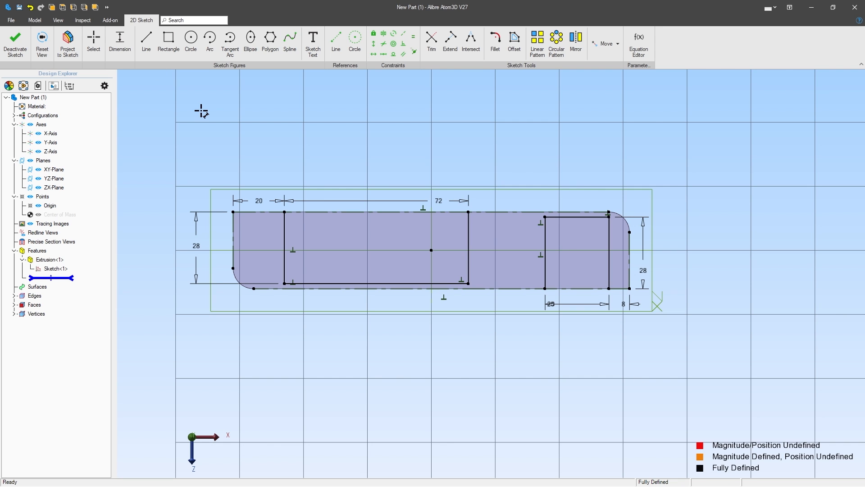
- Round the corners of the recess outlines with 8 mm fillets
{"action": "left_click", "coordinate": [494, 41]}
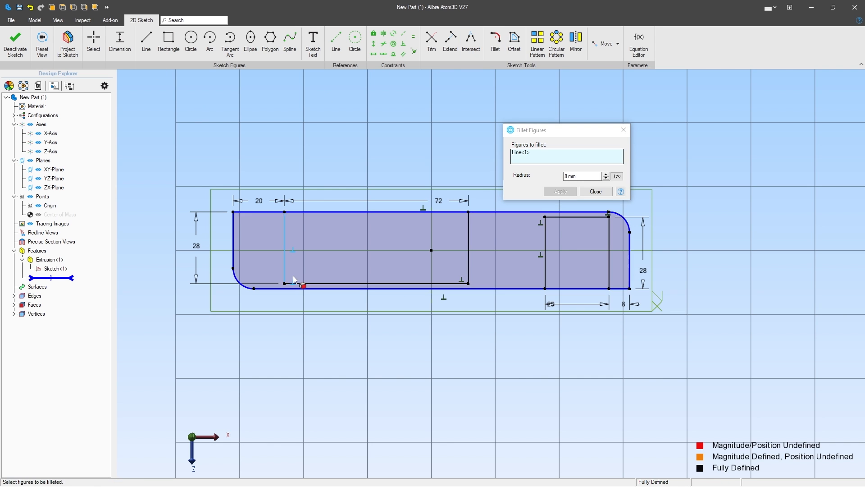
{"action": "left_click", "coordinate": [375, 282]}
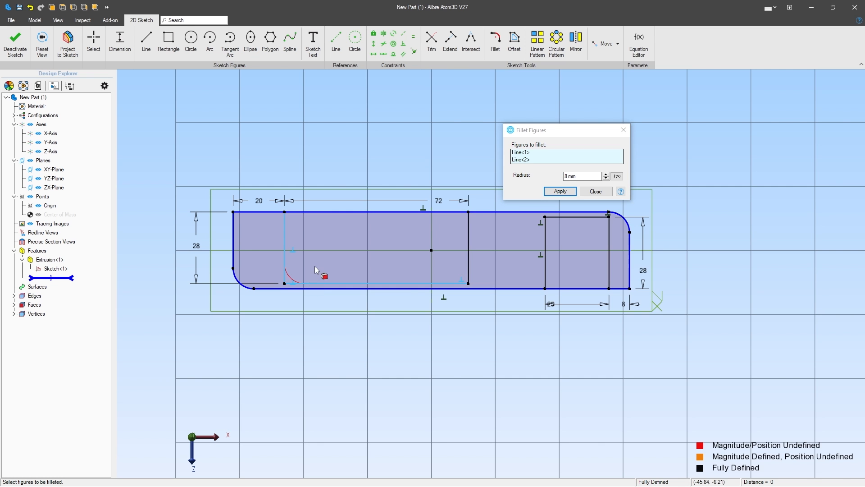
{"action": "left_click", "coordinate": [558, 191]}
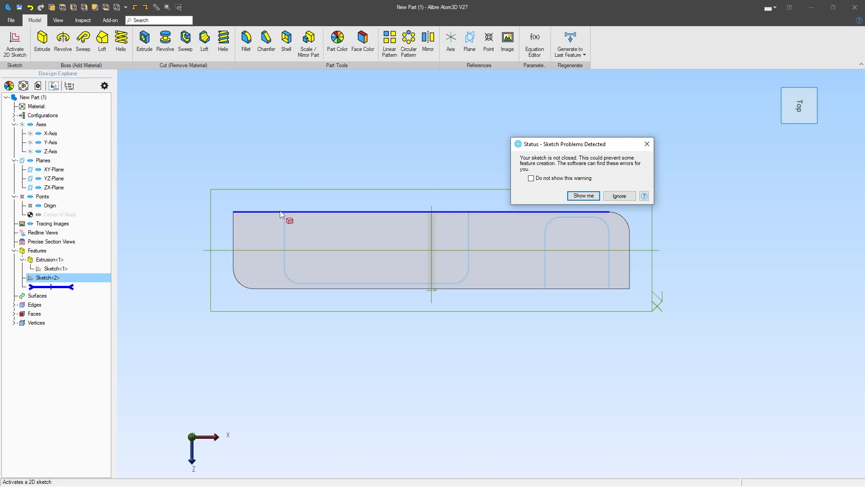
{"action": "mouse_move", "coordinate": [543, 215]}
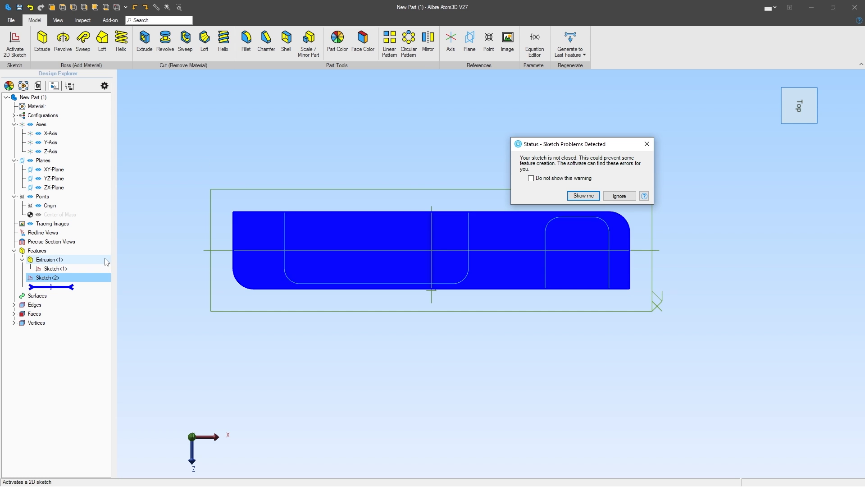
- Dismiss the open-sketch warning and exit Sketch<2> back to modelling
{"action": "left_click", "coordinate": [46, 277]}
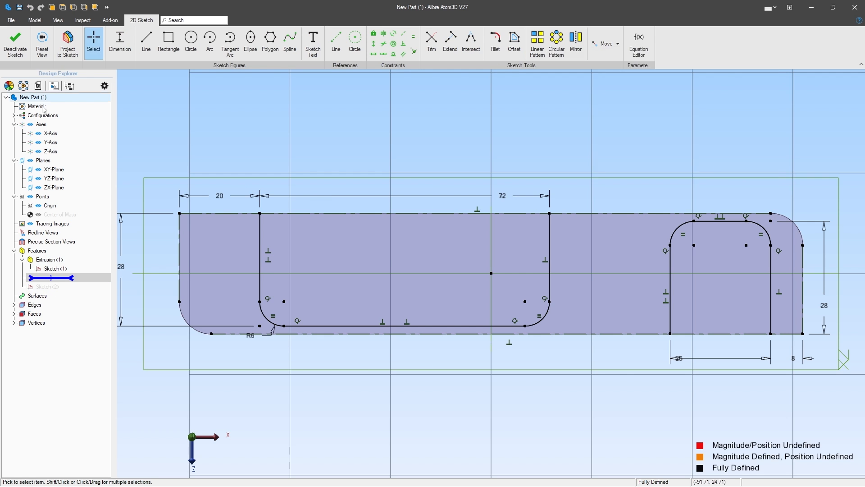
{"action": "left_click", "coordinate": [146, 41]}
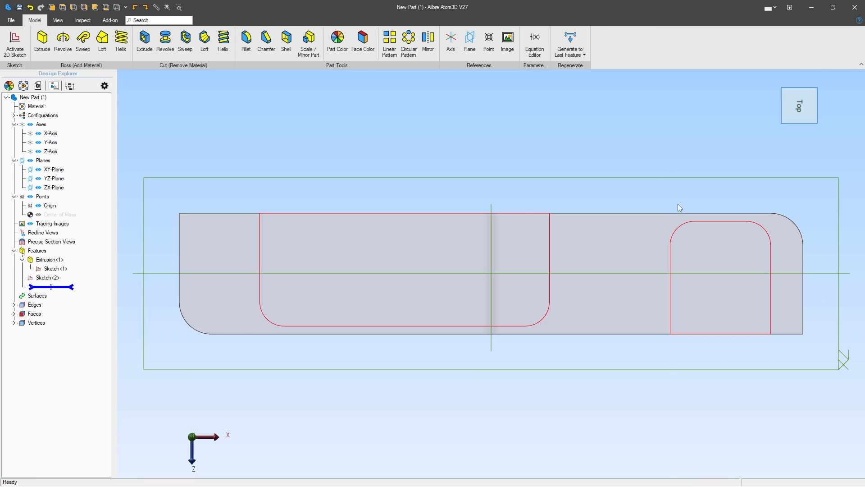
{"action": "double_click", "coordinate": [48, 278]}
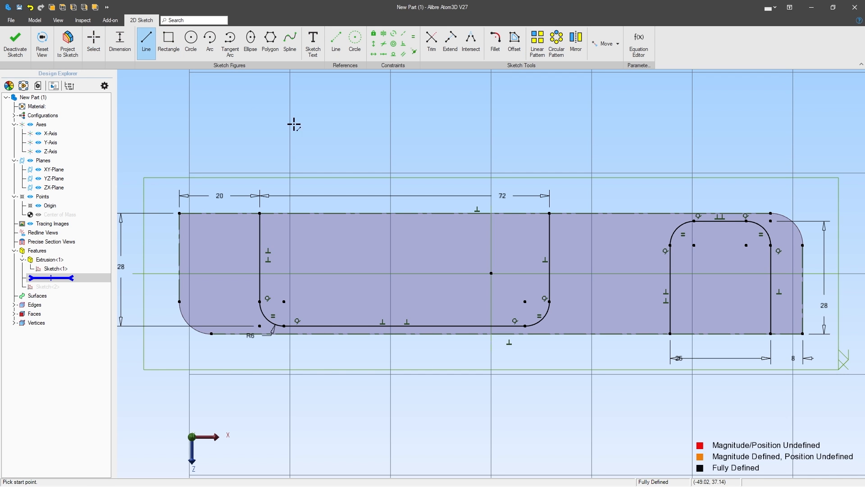
{"action": "left_click_drag", "start_coordinate": [296, 126], "coordinate": [429, 131]}
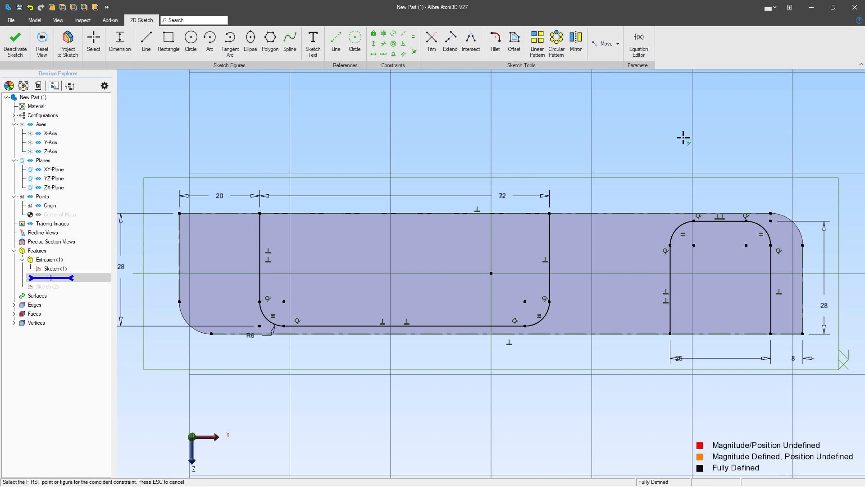
{"action": "left_click", "coordinate": [146, 41]}
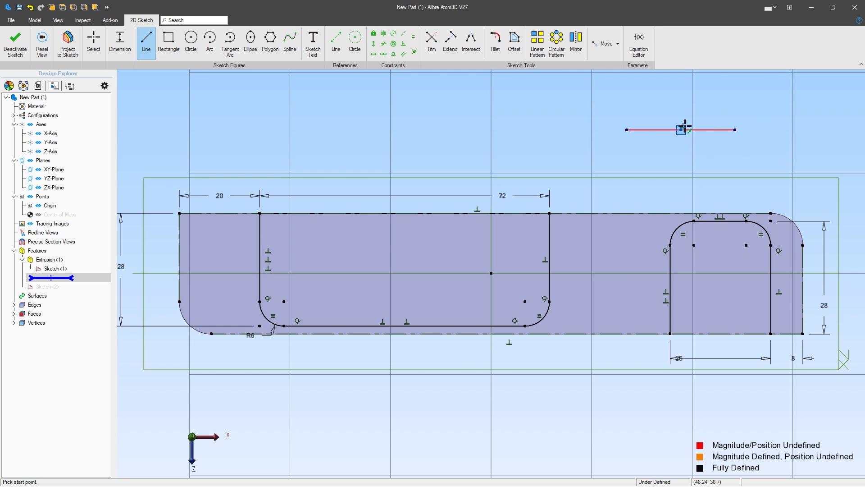
{"action": "left_click", "coordinate": [93, 43]}
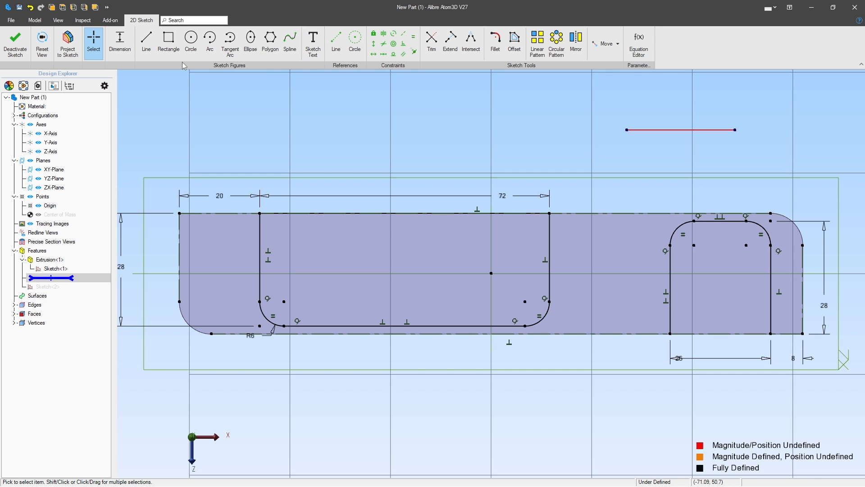
{"action": "mouse_move", "coordinate": [197, 73]}
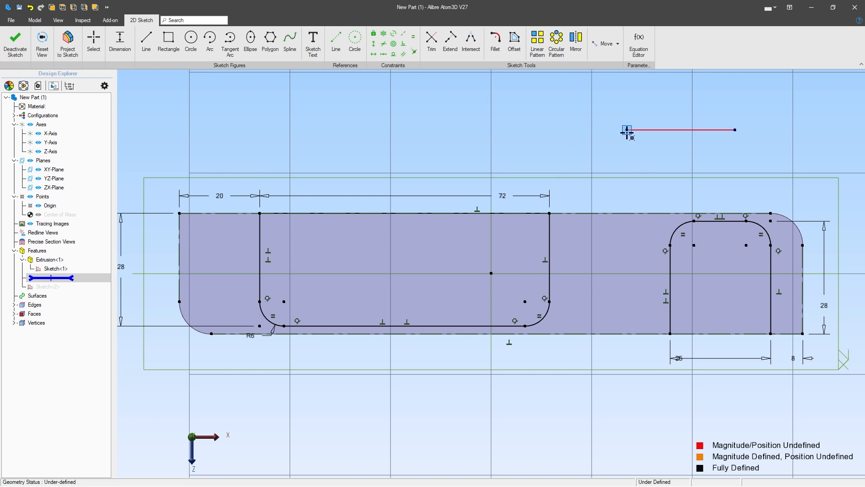
{"action": "left_click", "coordinate": [15, 43]}
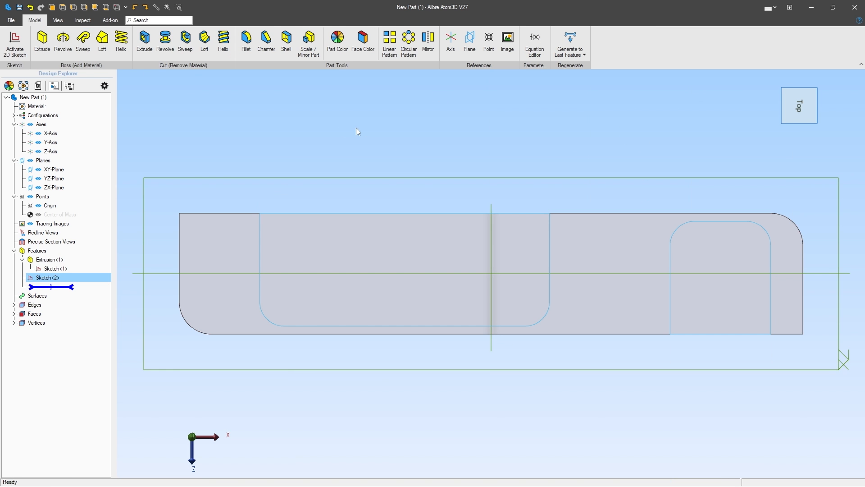
{"action": "left_click", "coordinate": [444, 235]}
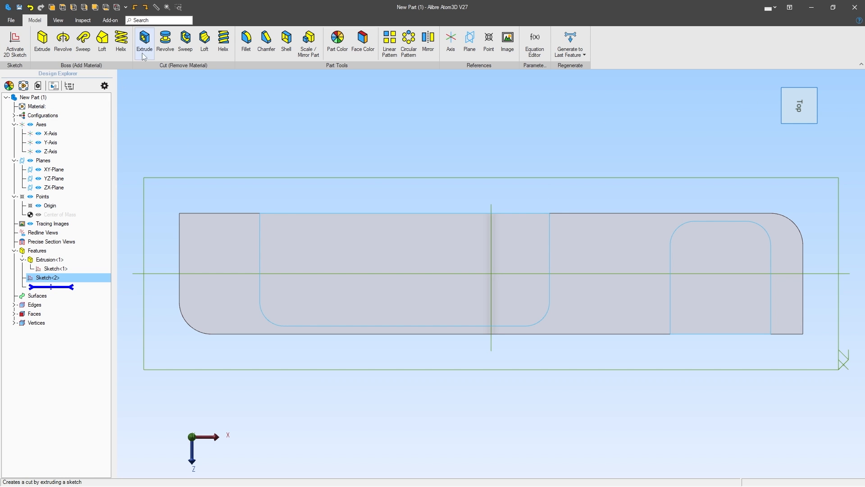
{"action": "mouse_move", "coordinate": [144, 41]}
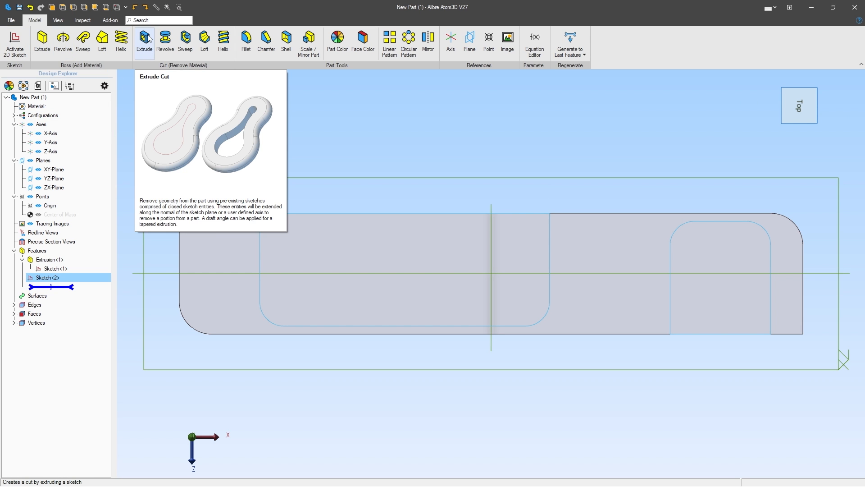
- Cut the recess outlines 0.5 mm into the top face as Extrusion<2>
{"action": "left_click", "coordinate": [144, 40]}
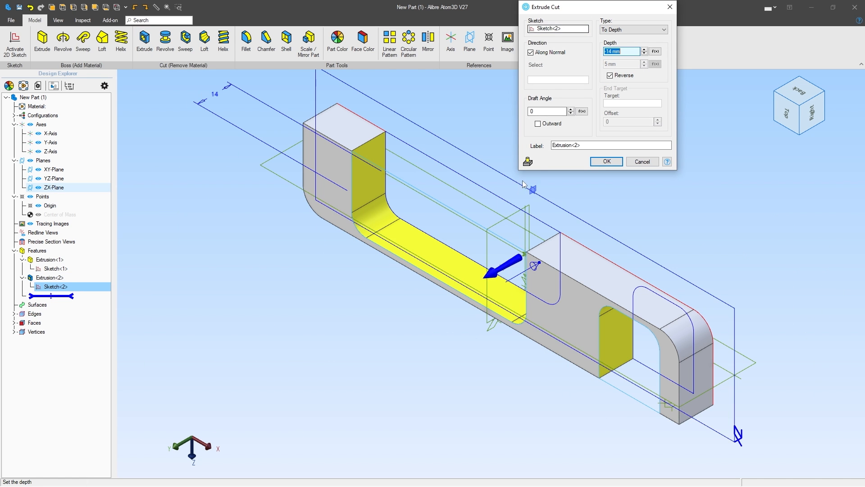
{"action": "left_click", "coordinate": [610, 76]}
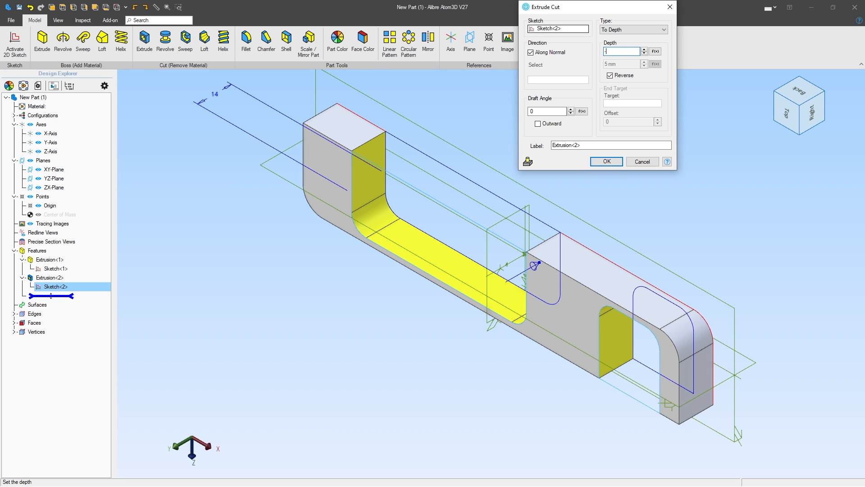
{"action": "type", "text": "-0.5 mm"}
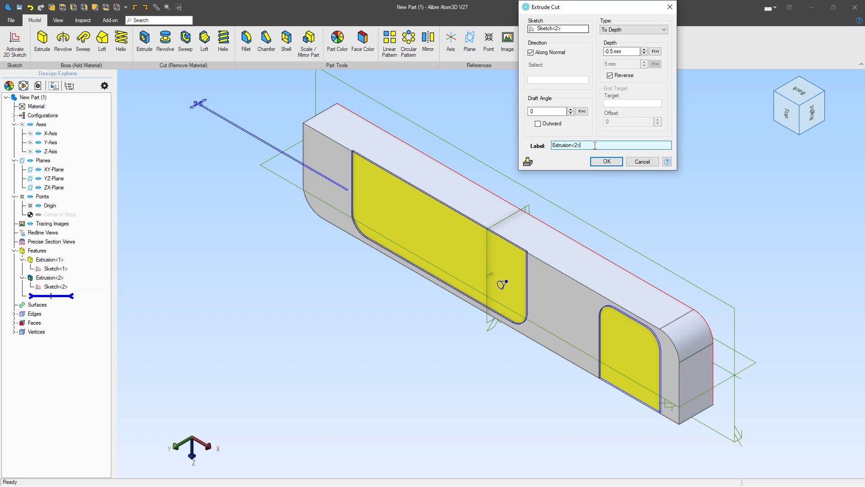
{"action": "left_click", "coordinate": [606, 162]}
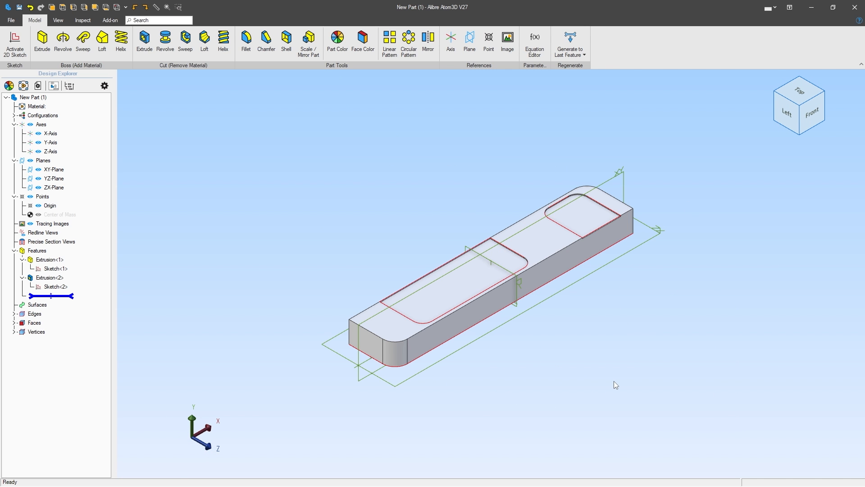
{"action": "mouse_move", "coordinate": [36, 419]}
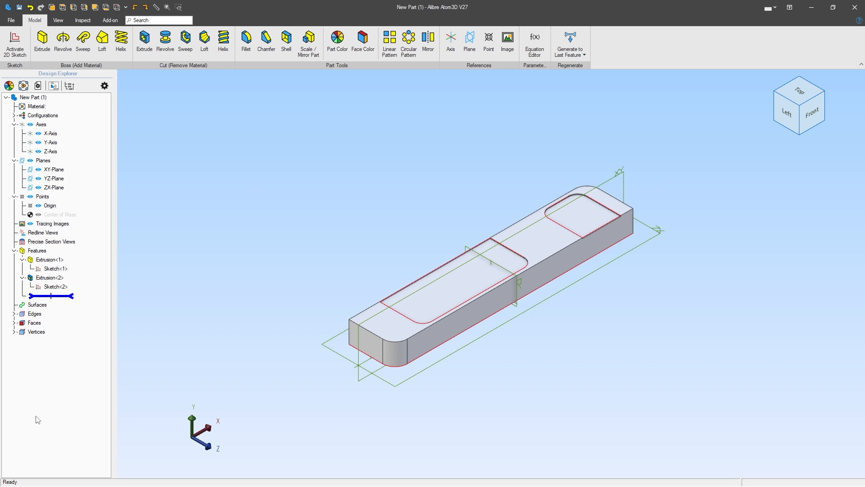
- Export the part as Test.stl to the Desktop with default faceting settings
{"action": "left_click", "coordinate": [11, 20]}
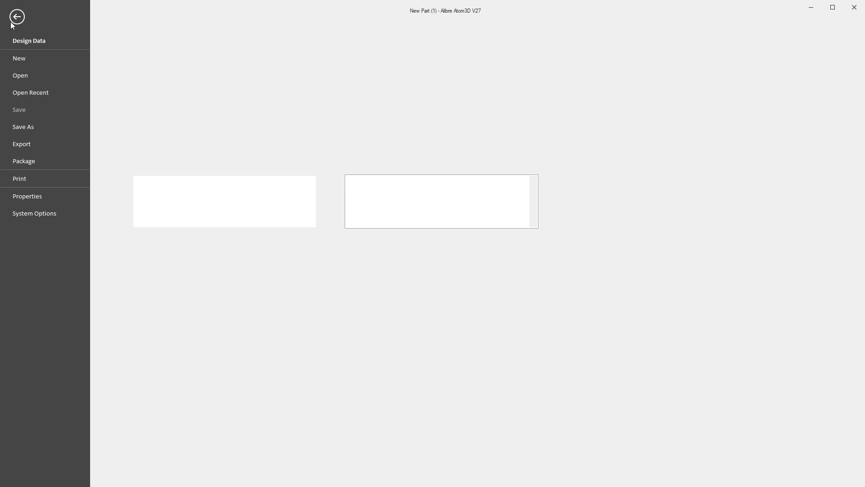
{"action": "left_click", "coordinate": [22, 144]}
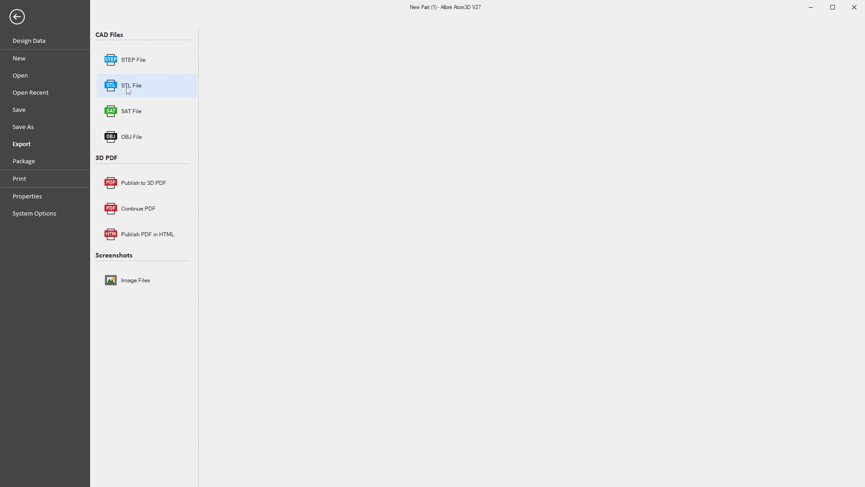
{"action": "left_click", "coordinate": [132, 85]}
{"action": "type", "text": "Test"}
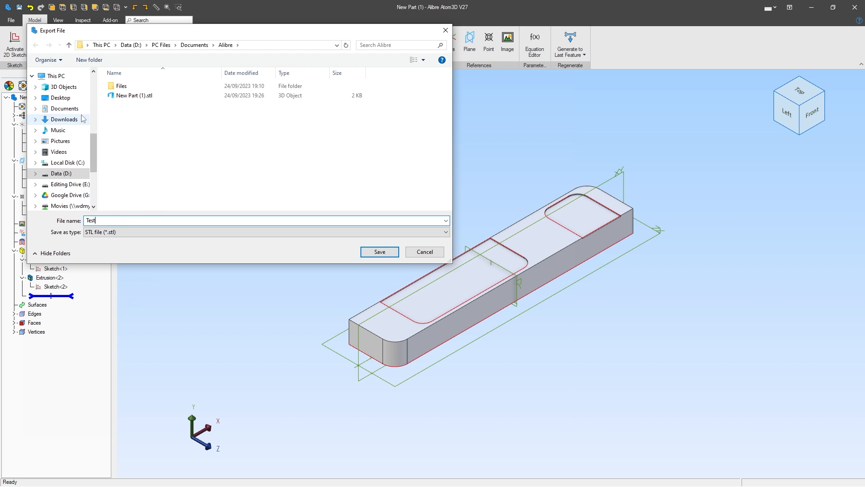
{"action": "left_click", "coordinate": [60, 97]}
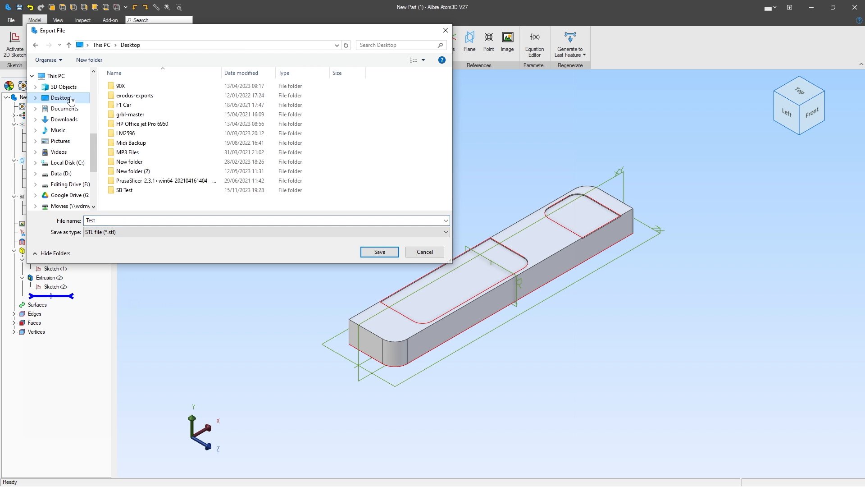
{"action": "left_click", "coordinate": [380, 251]}
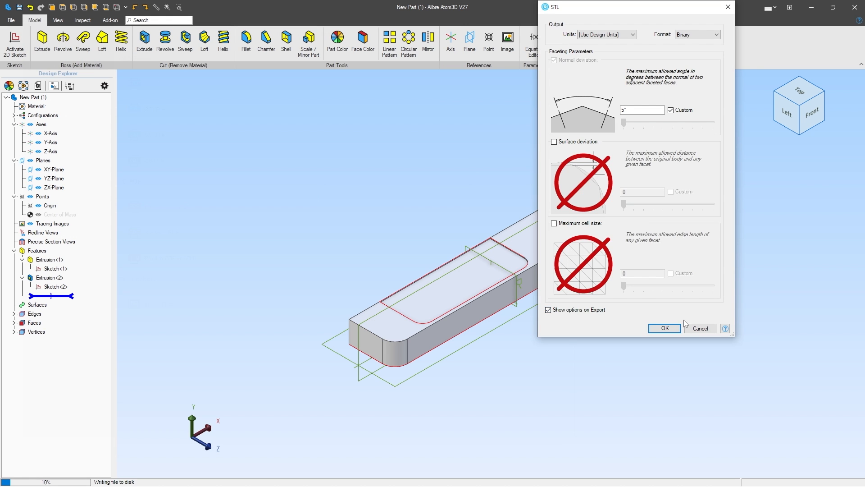
{"action": "left_click", "coordinate": [664, 327]}
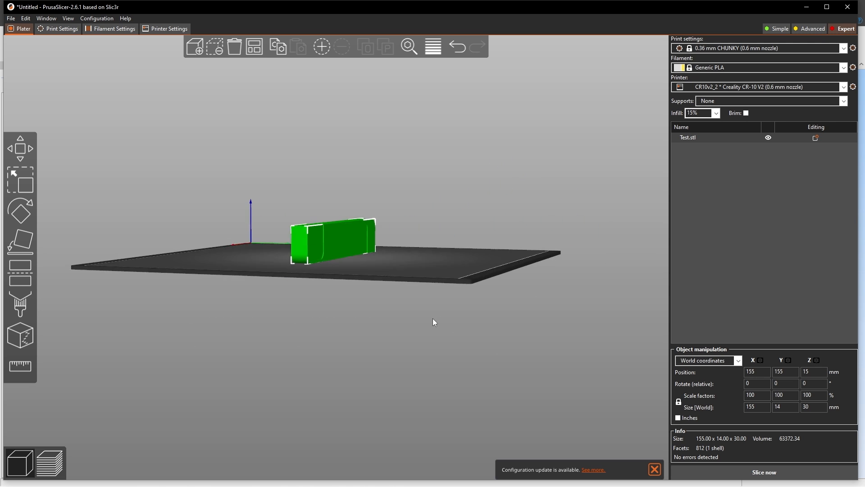
- Orbit the PrusaSlicer view to look down across the print bed at the loaded part
{"action": "left_click_drag", "start_coordinate": [433, 322], "coordinate": [201, 255]}
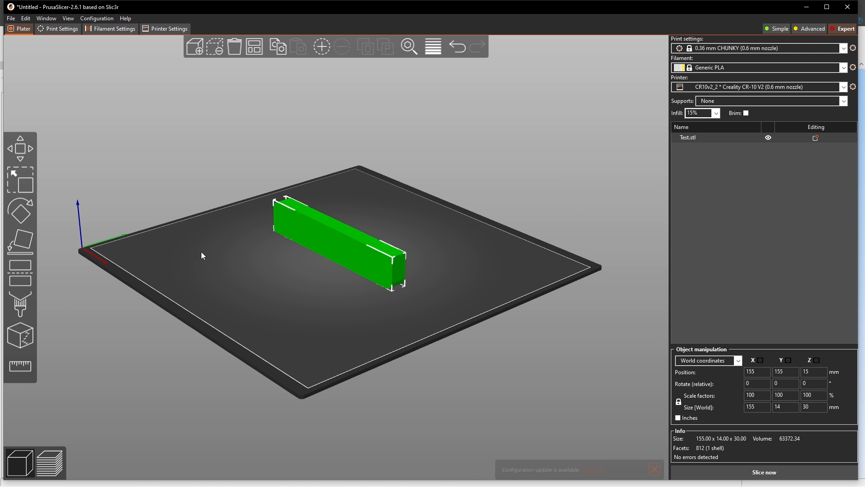